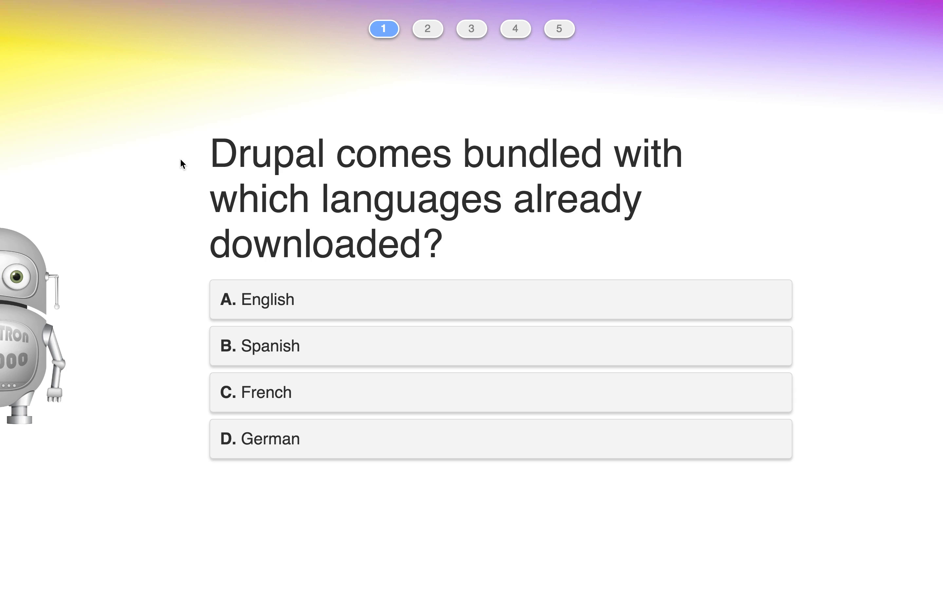
Answer the bundled-languages question with A, English.
{"action": "left_click", "coordinate": [499, 305]}
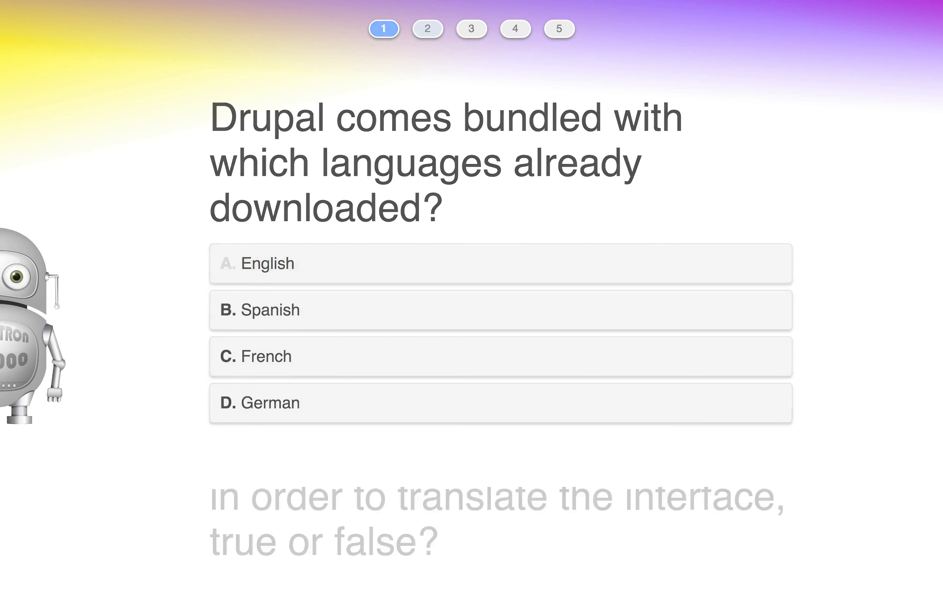
Answer False to the interface-translation question and advance to question 3.
{"action": "left_click", "coordinate": [428, 28]}
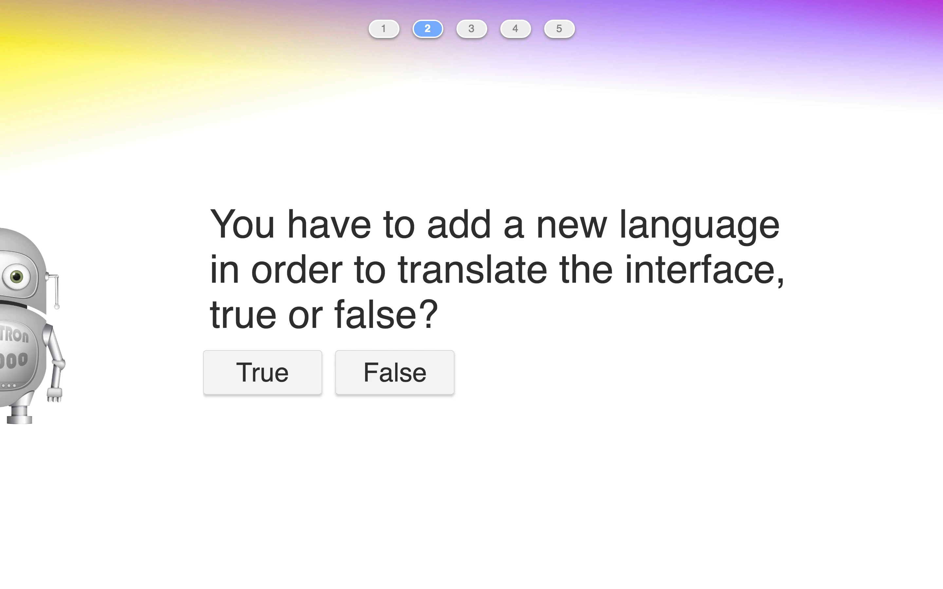
{"action": "left_click", "coordinate": [395, 373]}
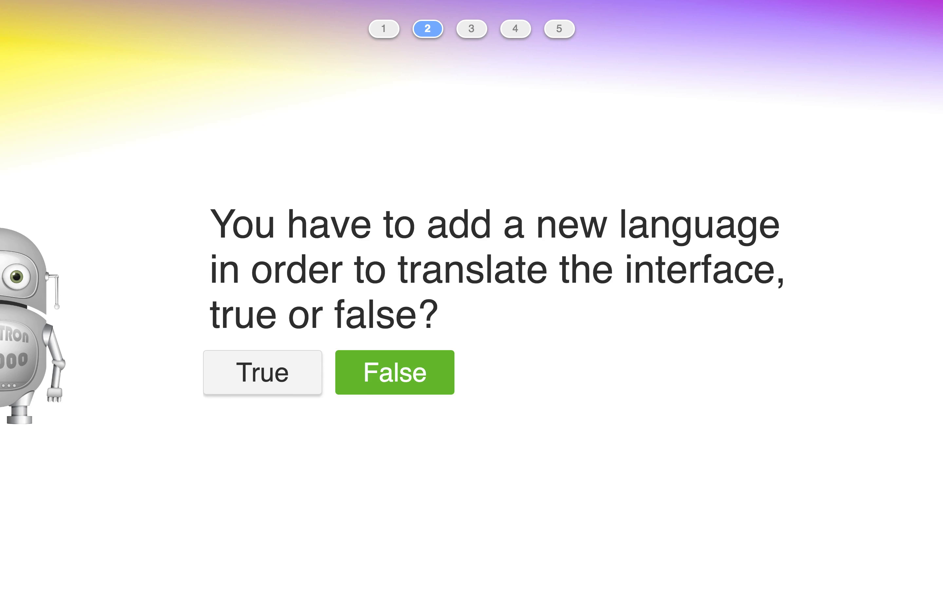
{"action": "left_click", "coordinate": [394, 372]}
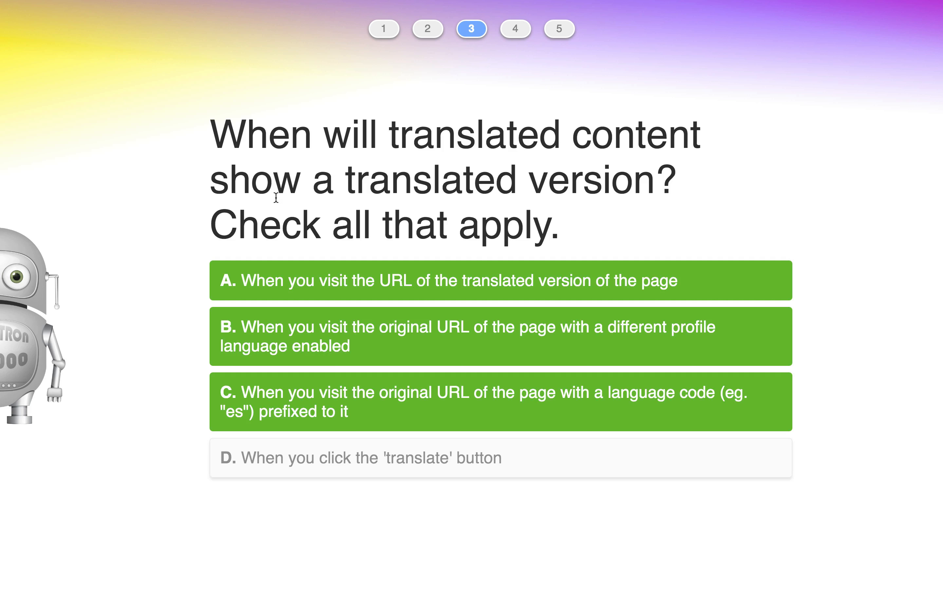
{"action": "mouse_move", "coordinate": [202, 280]}
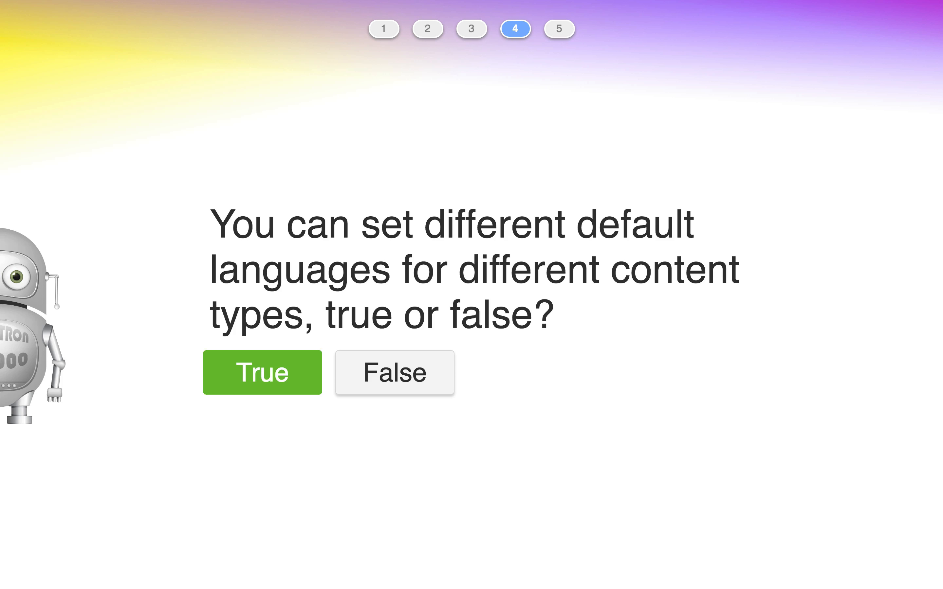
Advance to the final question about translatable items.
{"action": "left_click", "coordinate": [262, 372]}
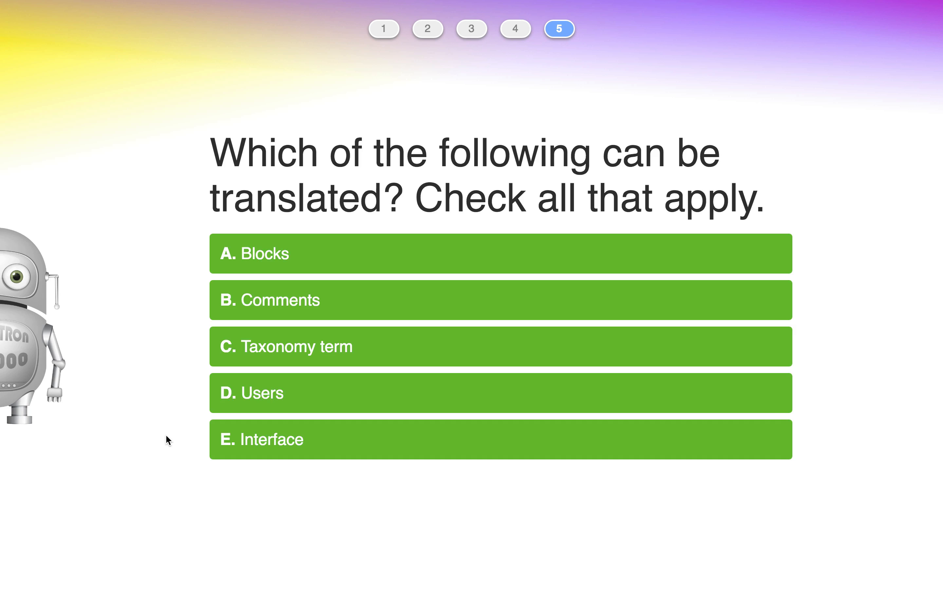
{"action": "mouse_move", "coordinate": [290, 147]}
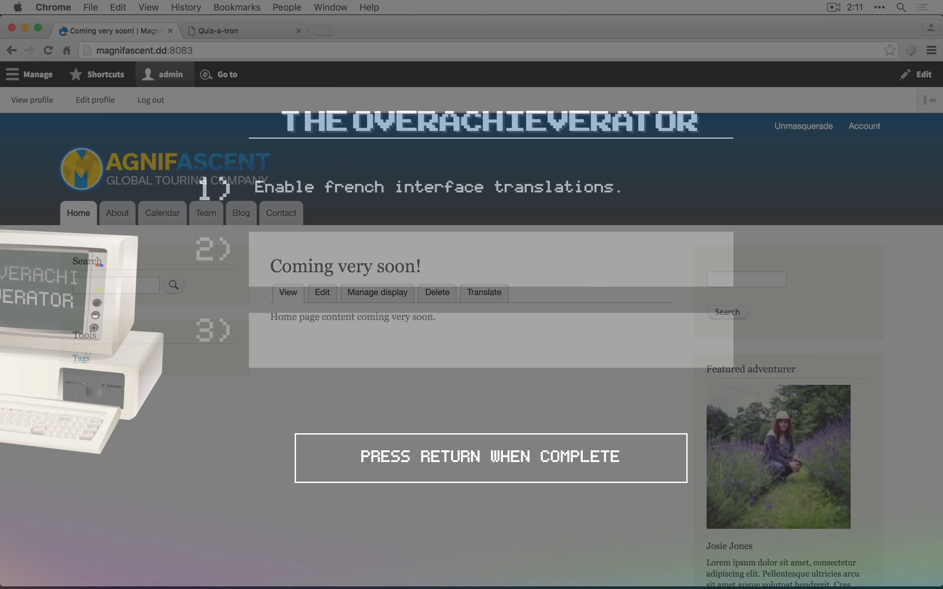
From the Languages settings, add French as a site language with its interface translations imported.
{"action": "key", "text": "Return"}
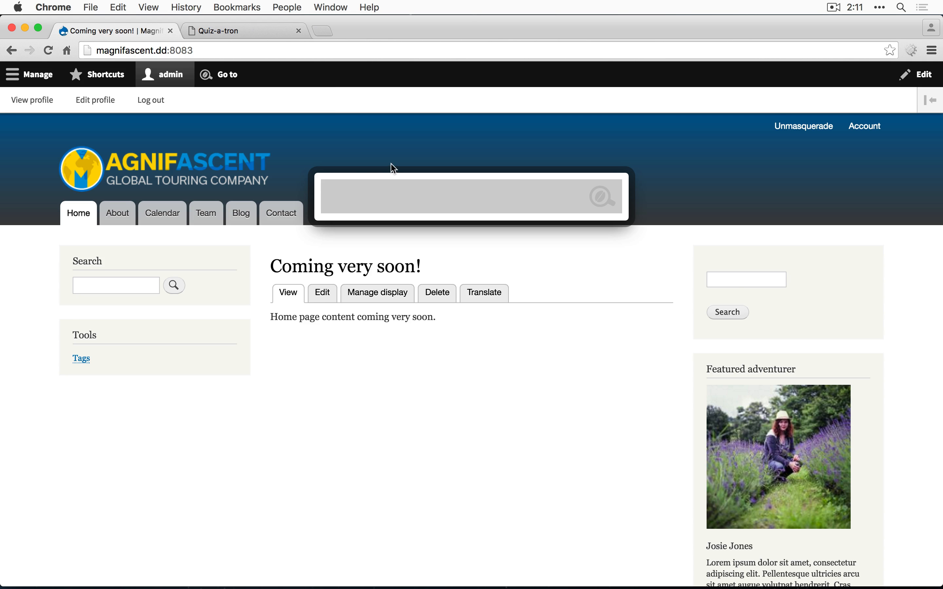
{"action": "type", "text": "lang"}
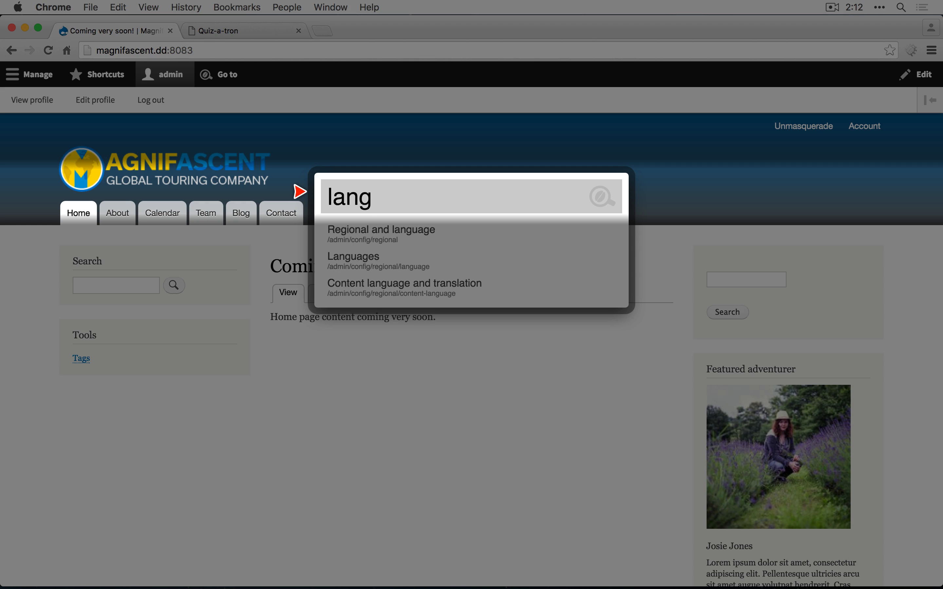
{"action": "left_click", "coordinate": [354, 256]}
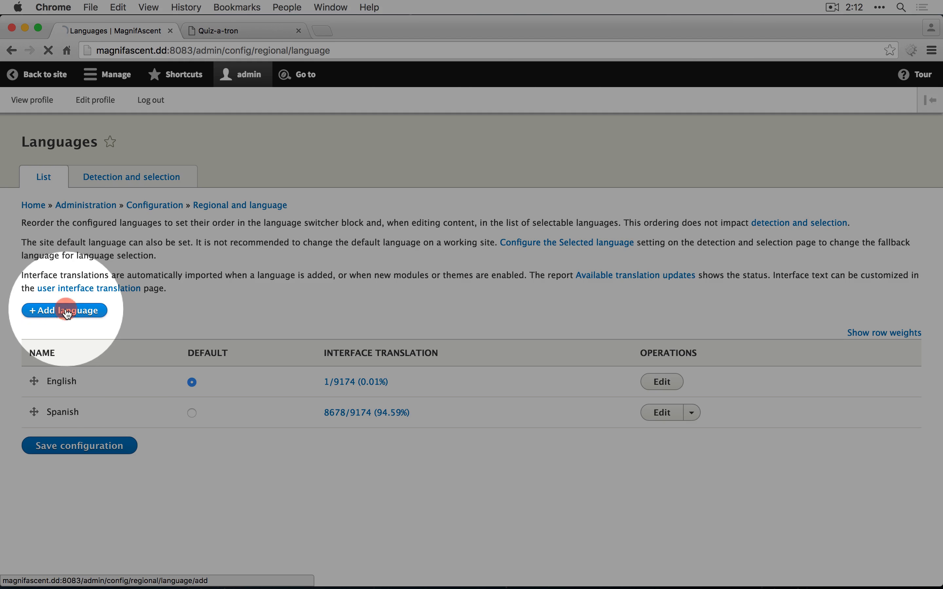
{"action": "left_click", "coordinate": [65, 311]}
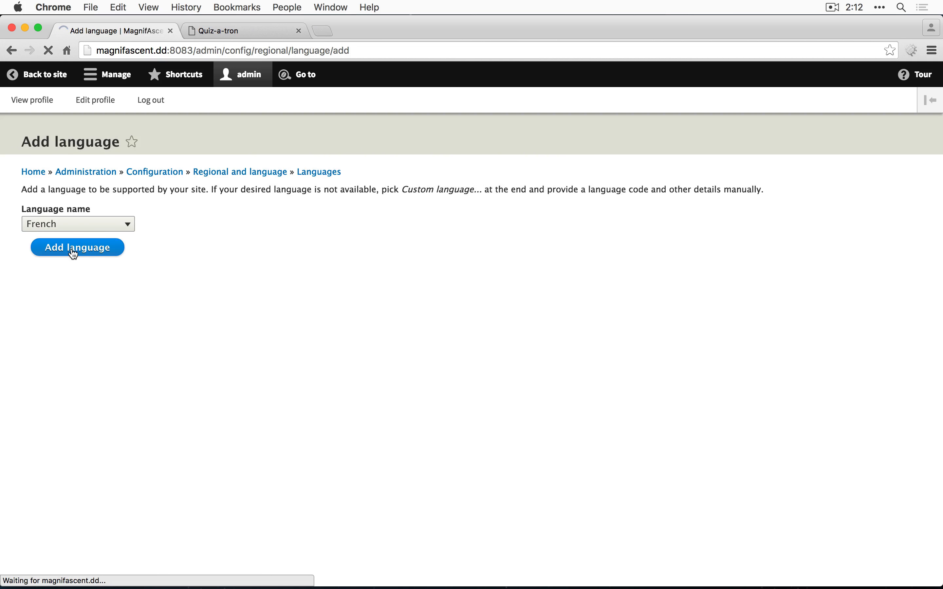
{"action": "left_click", "coordinate": [78, 247]}
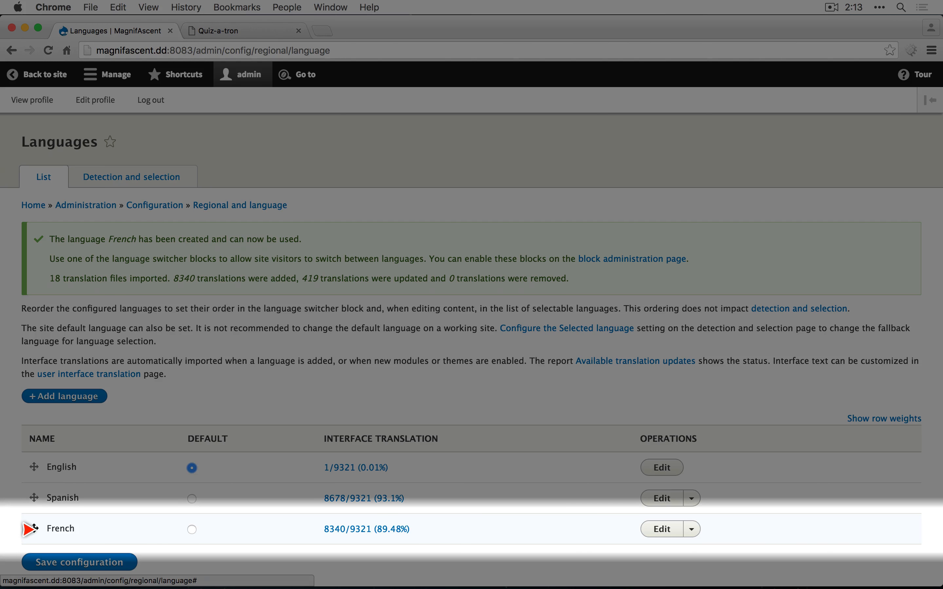
View URL detection settings showing French's fr prefix, then load the fr-prefixed admin page.
{"action": "left_click", "coordinate": [131, 176]}
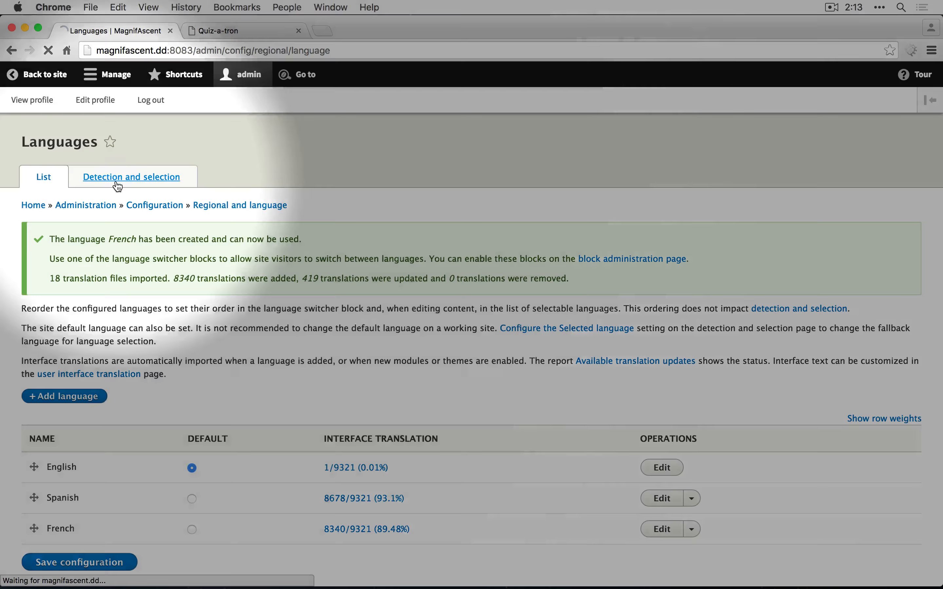
{"action": "left_click", "coordinate": [131, 177]}
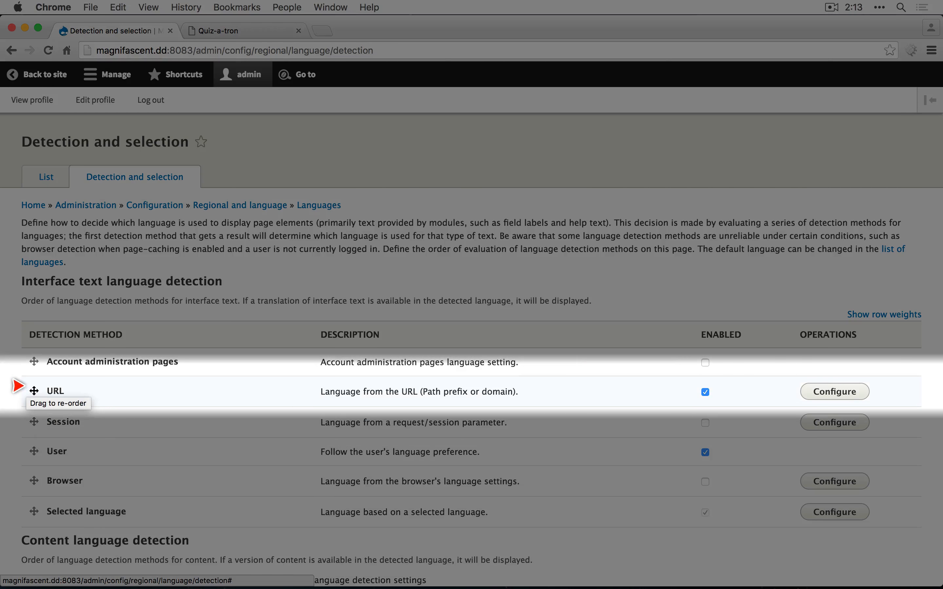
{"action": "left_click", "coordinate": [834, 392]}
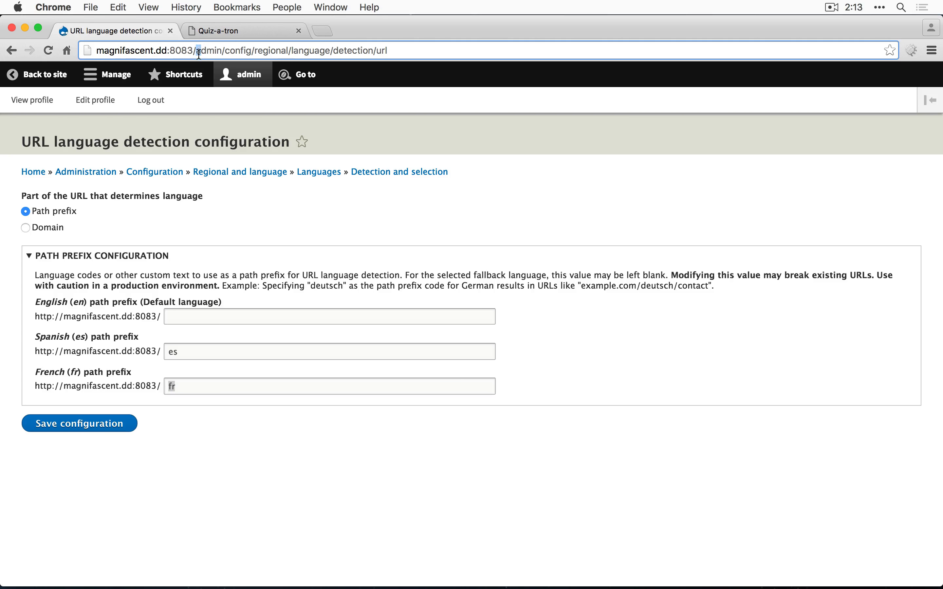
{"action": "type", "text": "fr"}
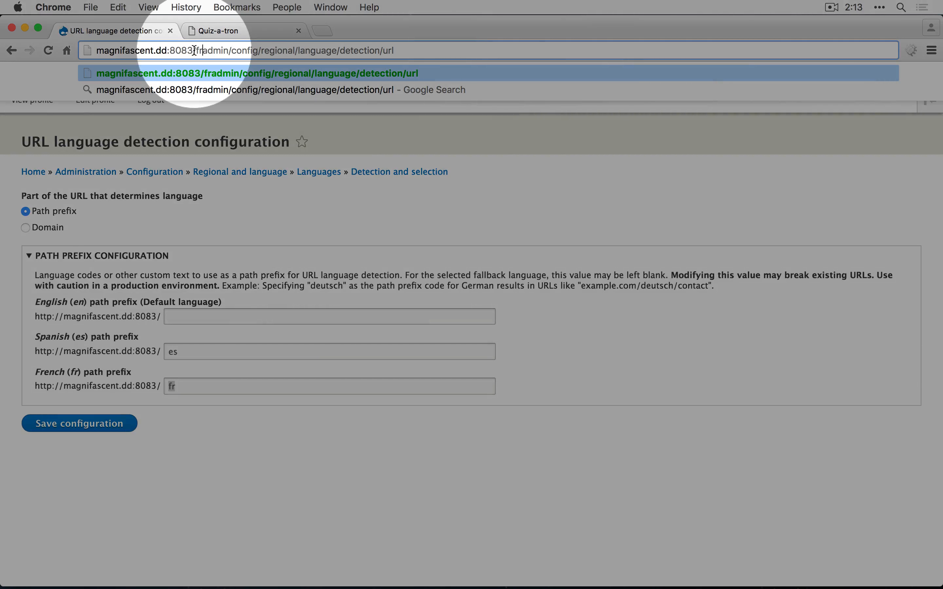
{"action": "key", "text": "Enter"}
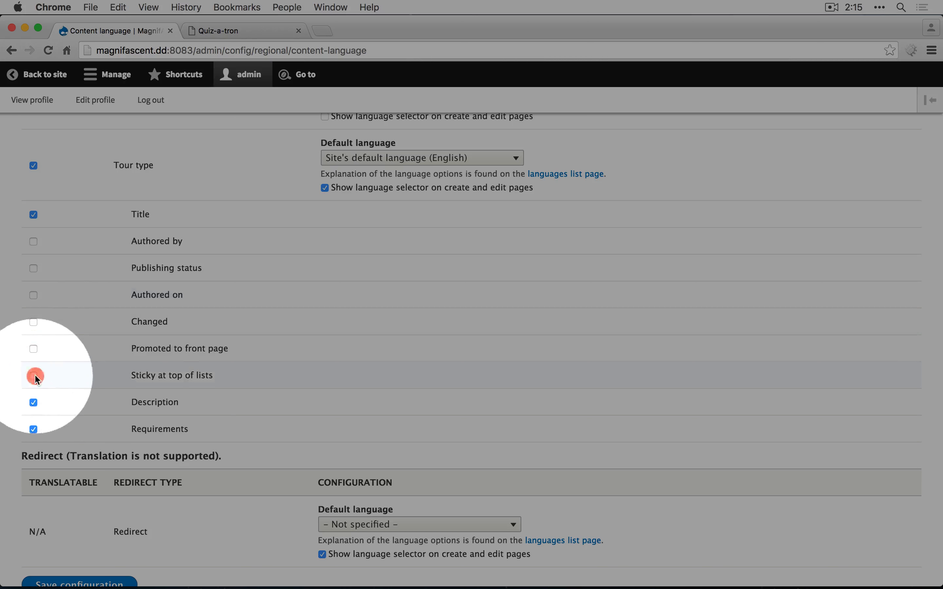
Save the content language settings with Tour type's Title, Description and Requirements translatable.
{"action": "scroll", "scroll_direction": "down", "scroll_amount": 3}
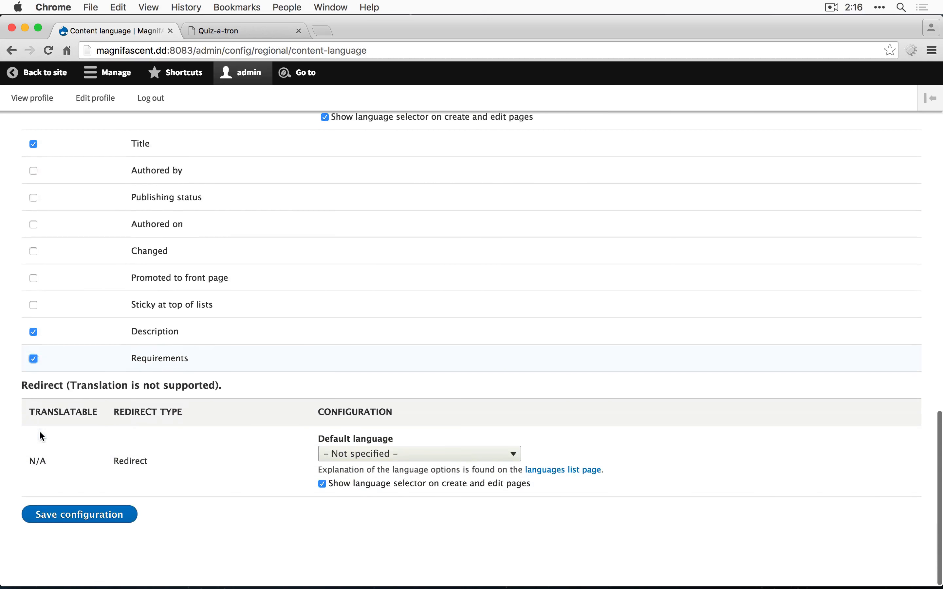
{"action": "left_click", "coordinate": [80, 516]}
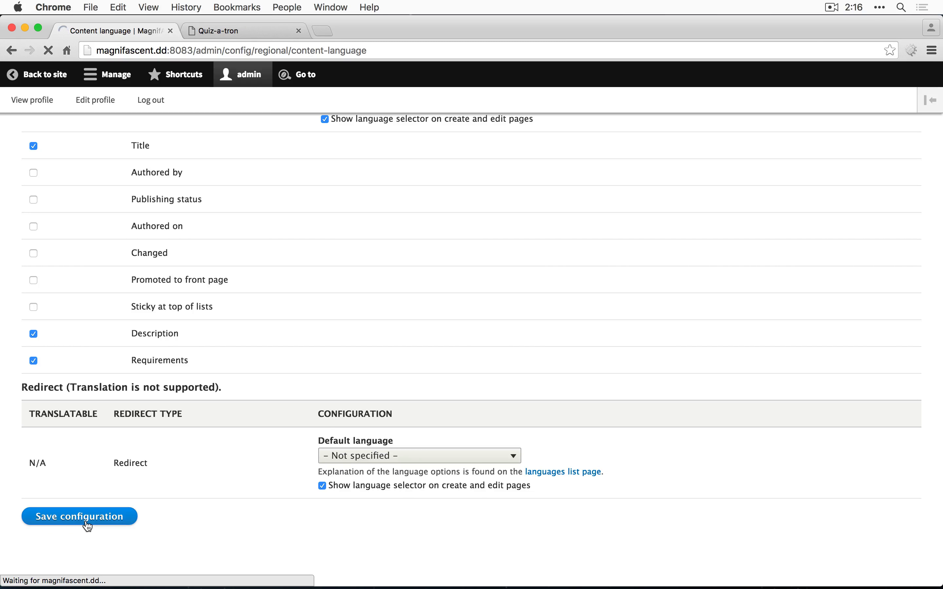
{"action": "left_click", "coordinate": [79, 516]}
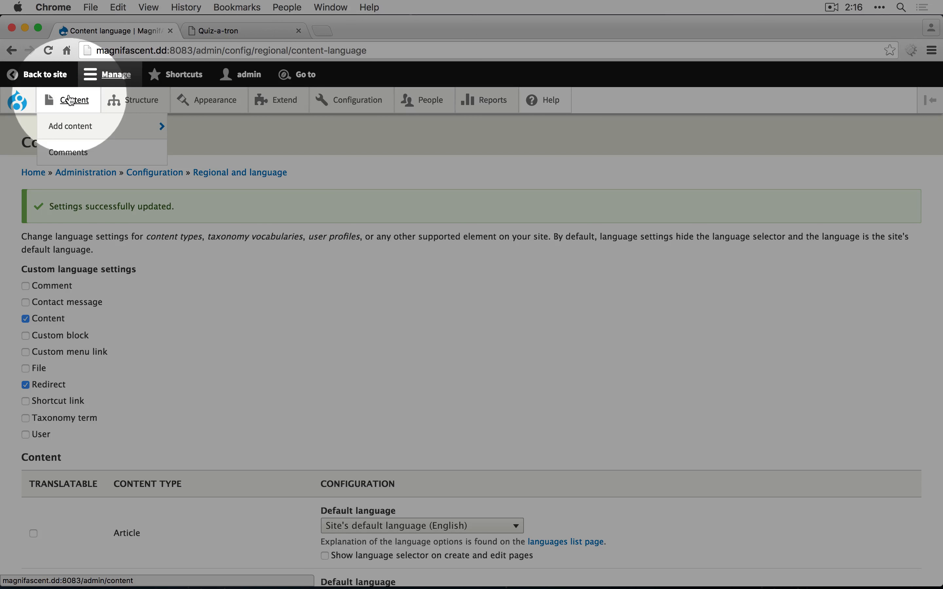
Find the Extreme Snorkeling tour page in the content list and start translating it.
{"action": "left_click", "coordinate": [74, 100]}
{"action": "type", "text": "snork"}
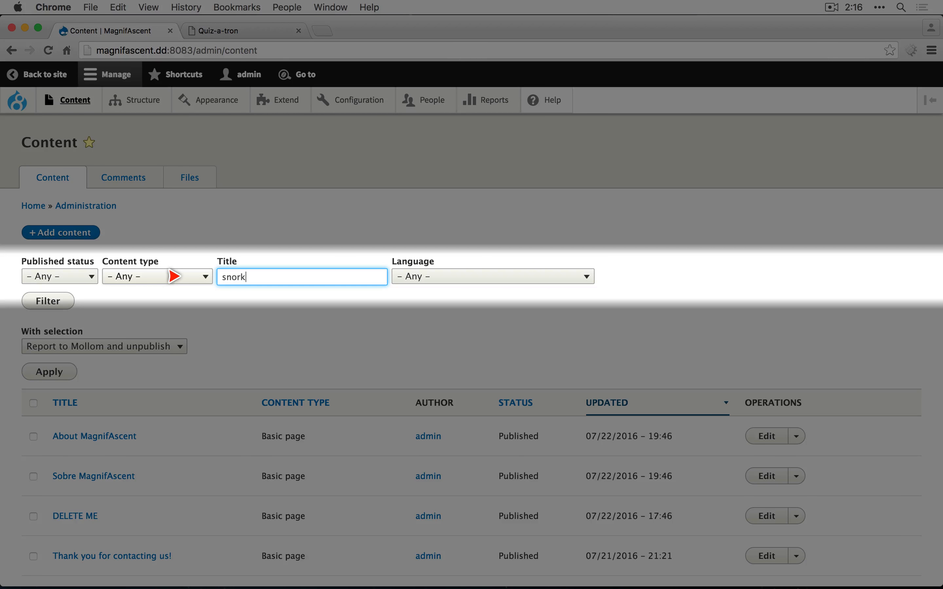
{"action": "left_click", "coordinate": [47, 301]}
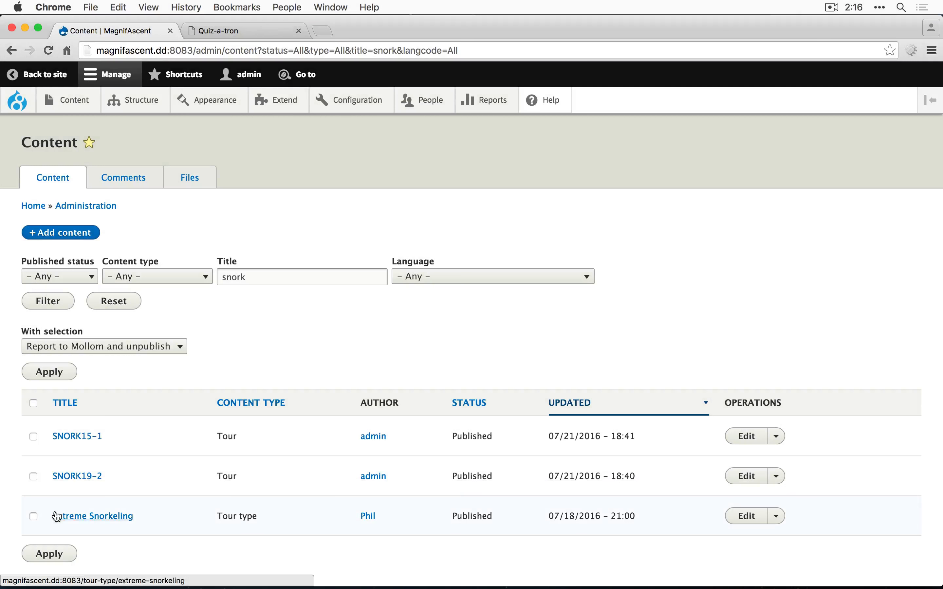
{"action": "left_click", "coordinate": [93, 516]}
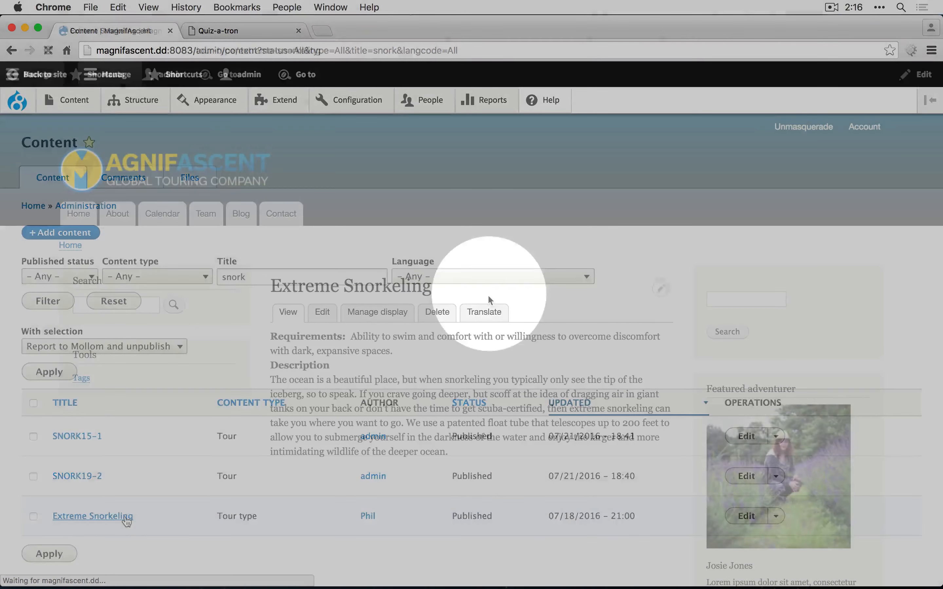
{"action": "left_click", "coordinate": [484, 311]}
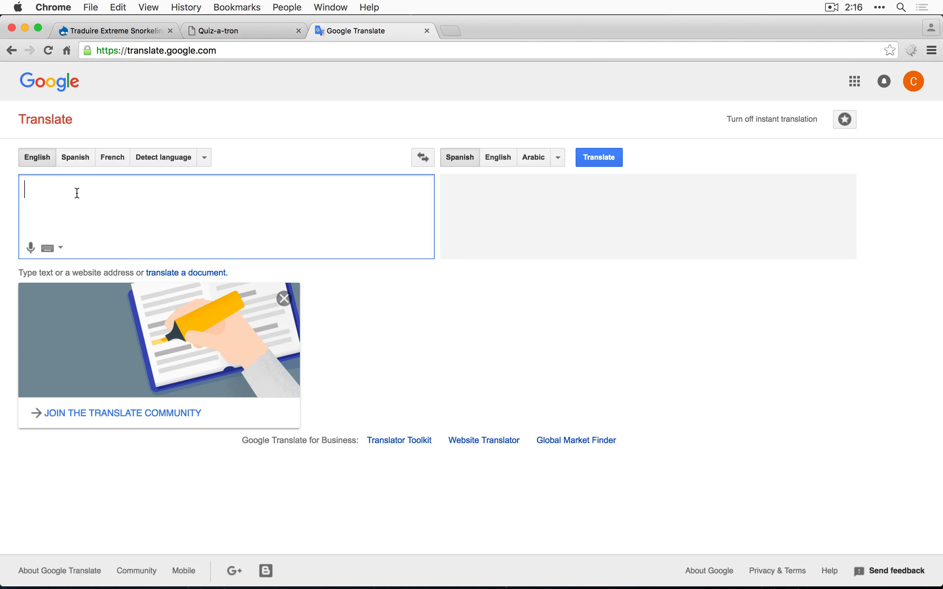
Look up the French translation of 'Extreme Snorkeling' in Google Translate and return to the form.
{"action": "type", "text": "Extreme Snorkeling"}
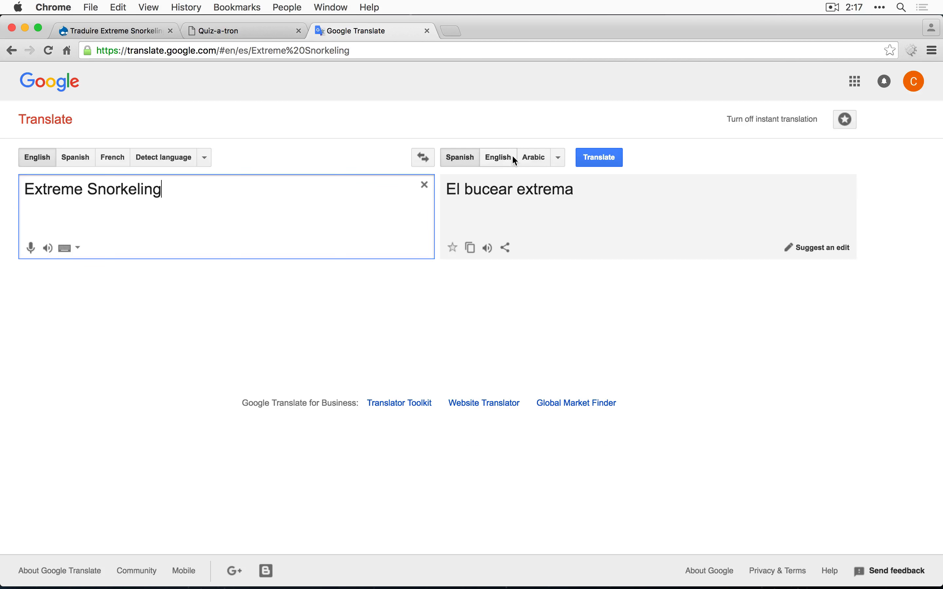
{"action": "left_click", "coordinate": [535, 157]}
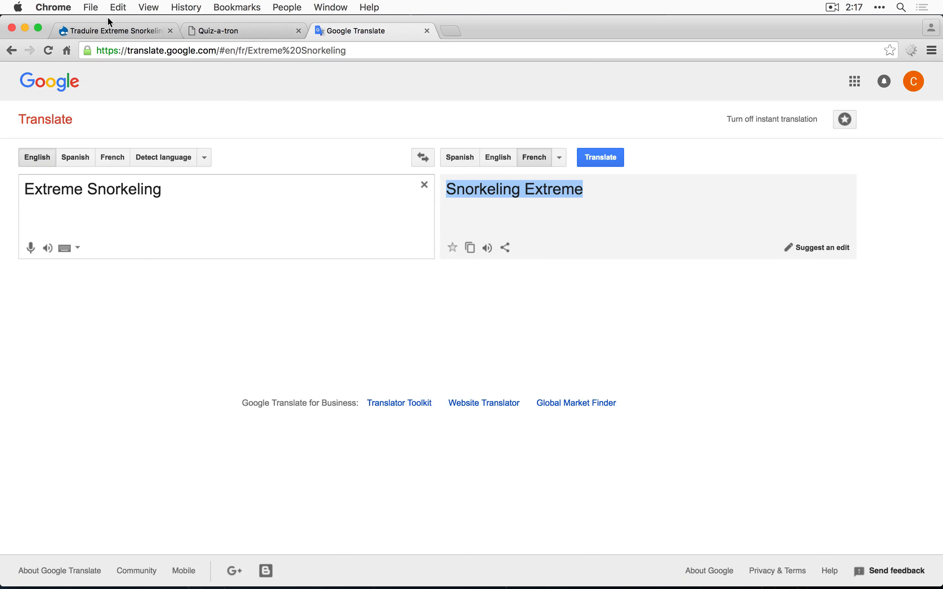
{"action": "left_click", "coordinate": [113, 32]}
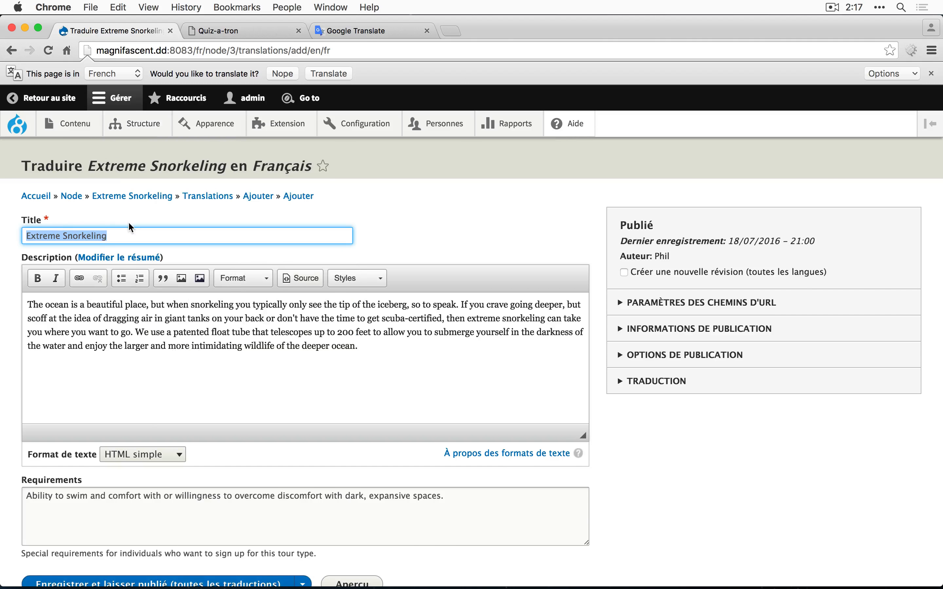
Fill the French title 'Snorkeling Extreme', description and requirements, and save all translations published.
{"action": "type", "text": "Snorkeling Extreme"}
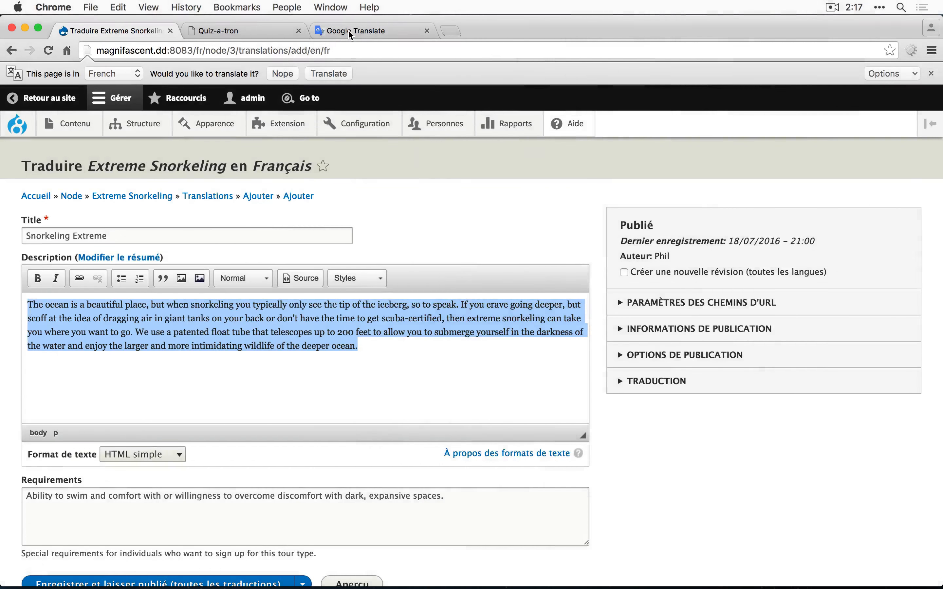
{"action": "left_click", "coordinate": [353, 32]}
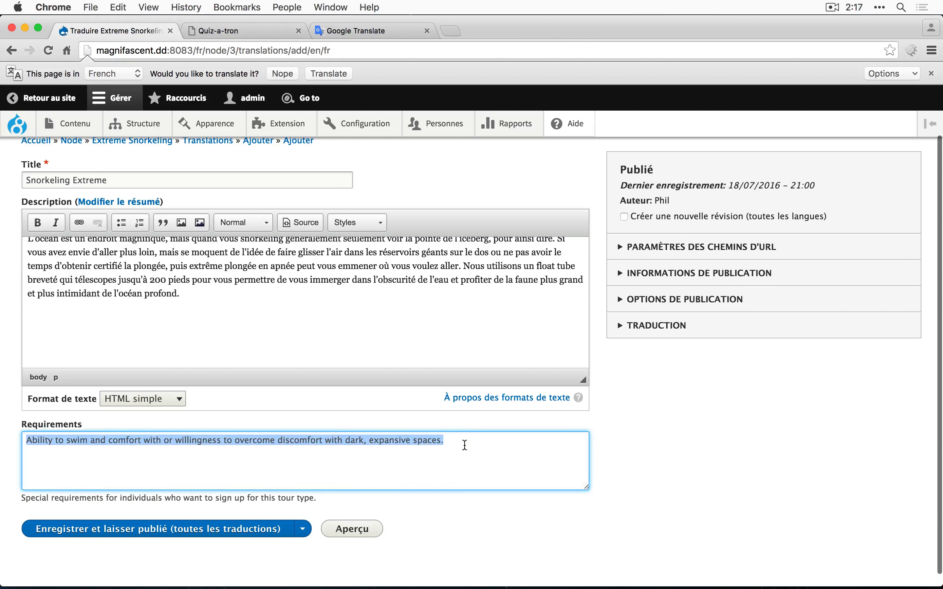
{"action": "left_click", "coordinate": [158, 536]}
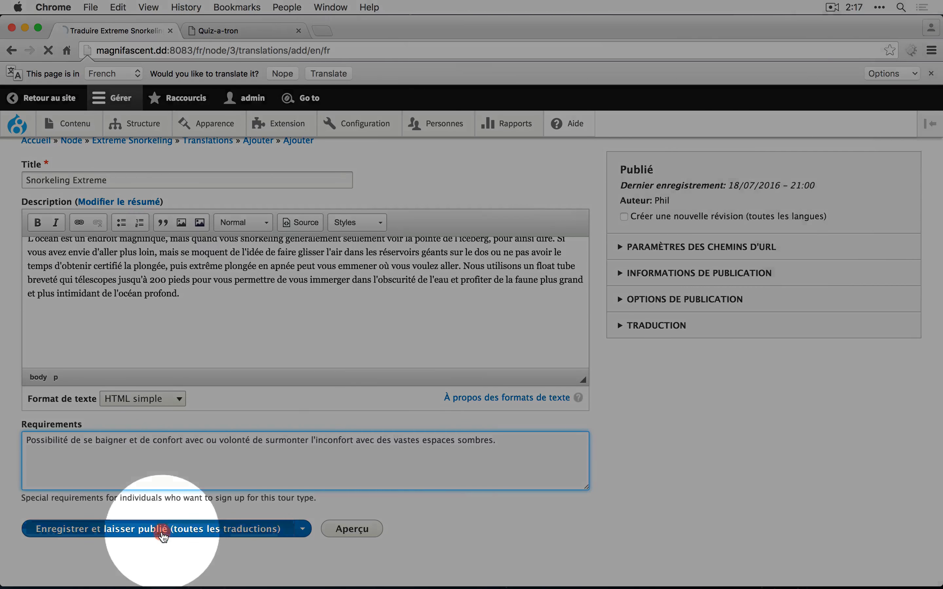
{"action": "left_click", "coordinate": [160, 537]}
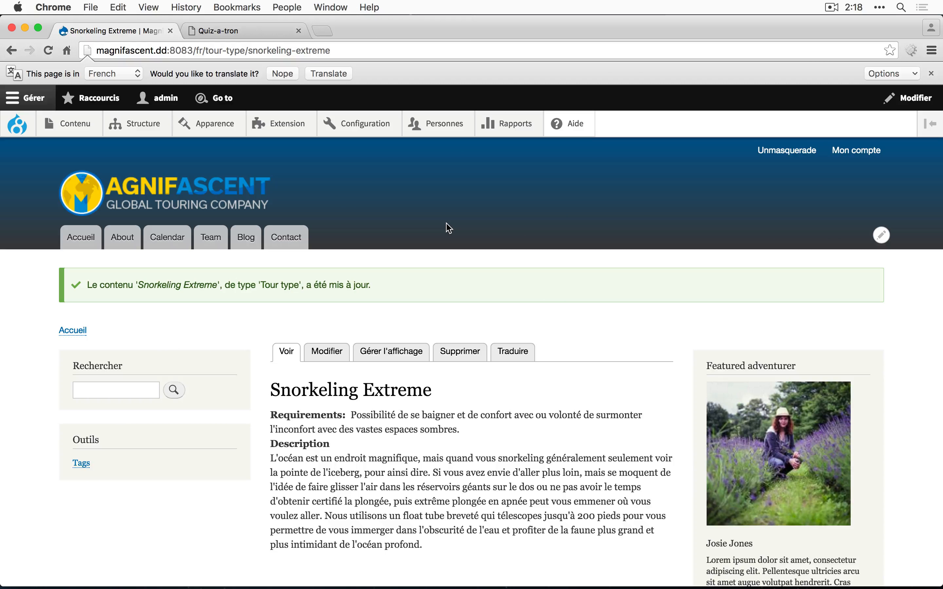
Delete the French language from the site, leaving English and Spanish.
{"action": "left_click", "coordinate": [202, 51]}
{"action": "type", "text": "admin/config/regional/languag"}
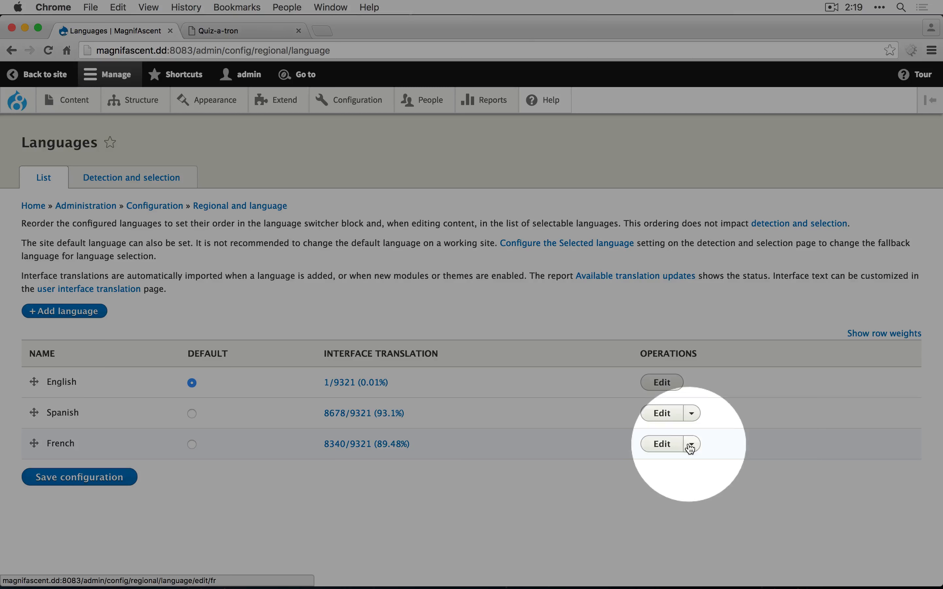
{"action": "left_click", "coordinate": [693, 444]}
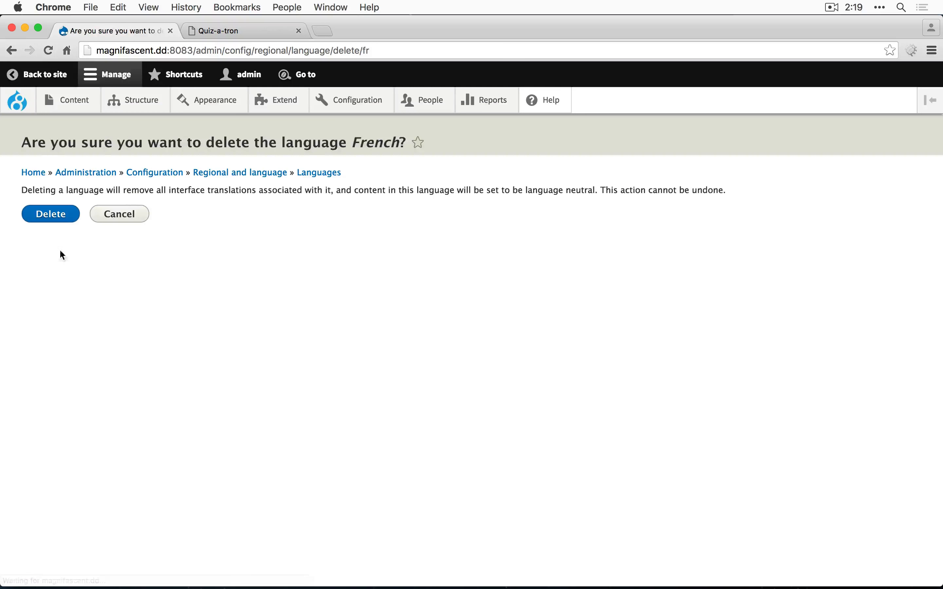
{"action": "left_click", "coordinate": [50, 215]}
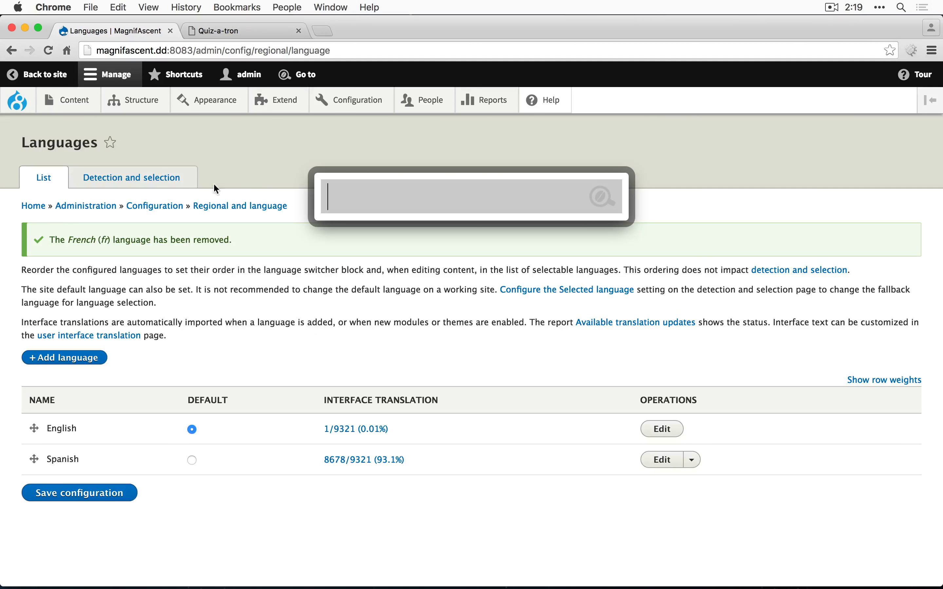
{"action": "type", "text": "langu"}
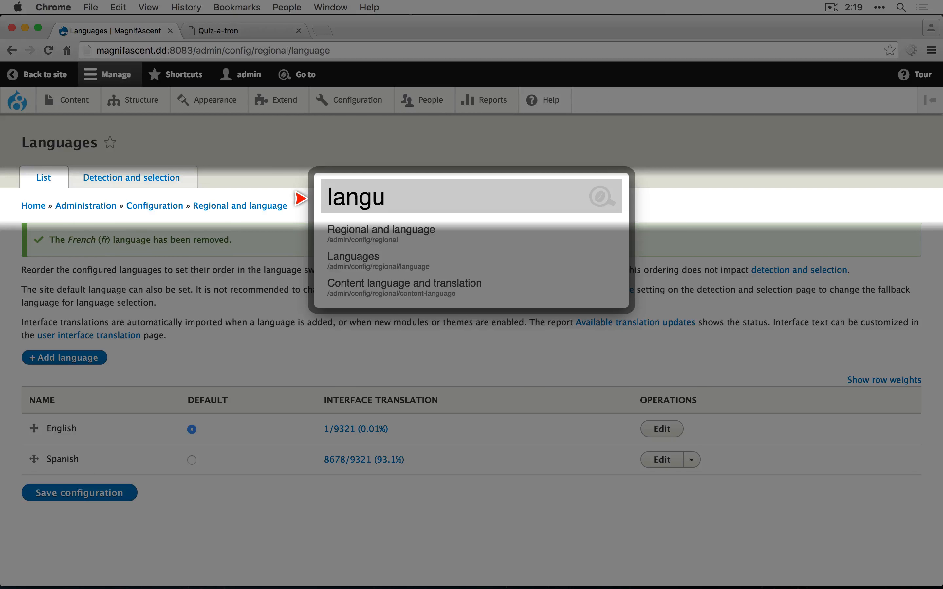
Uncheck Tour type as translatable and save the content language settings.
{"action": "left_click", "coordinate": [385, 283]}
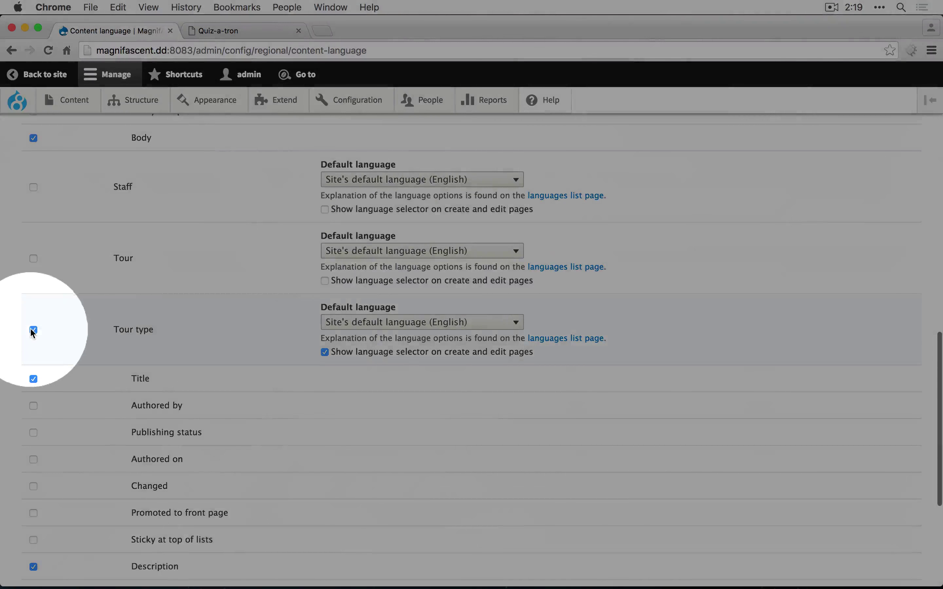
{"action": "left_click", "coordinate": [88, 517]}
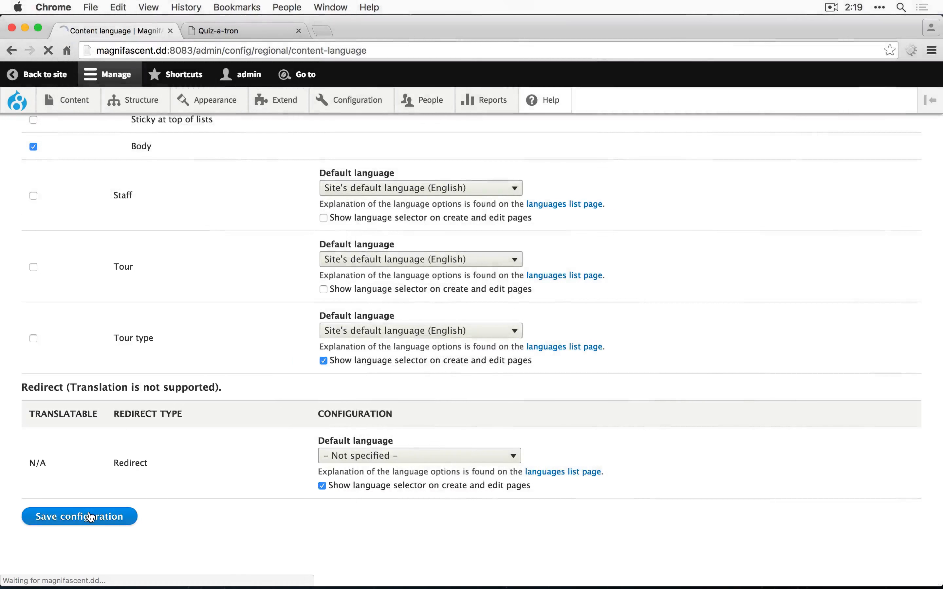
{"action": "left_click", "coordinate": [80, 517]}
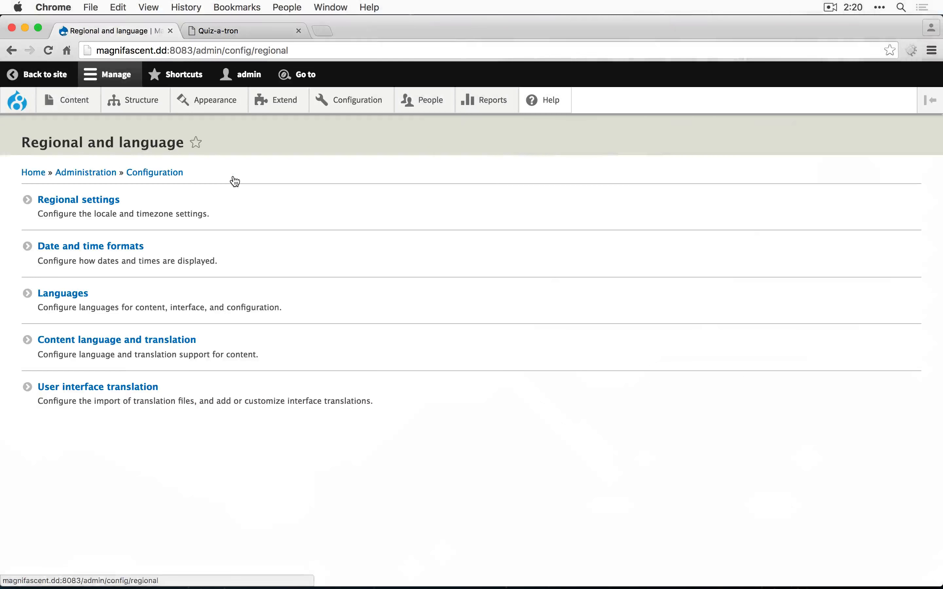
Filter interface strings for 'Go to' and enter Coffee as its English translation.
{"action": "left_click", "coordinate": [93, 387]}
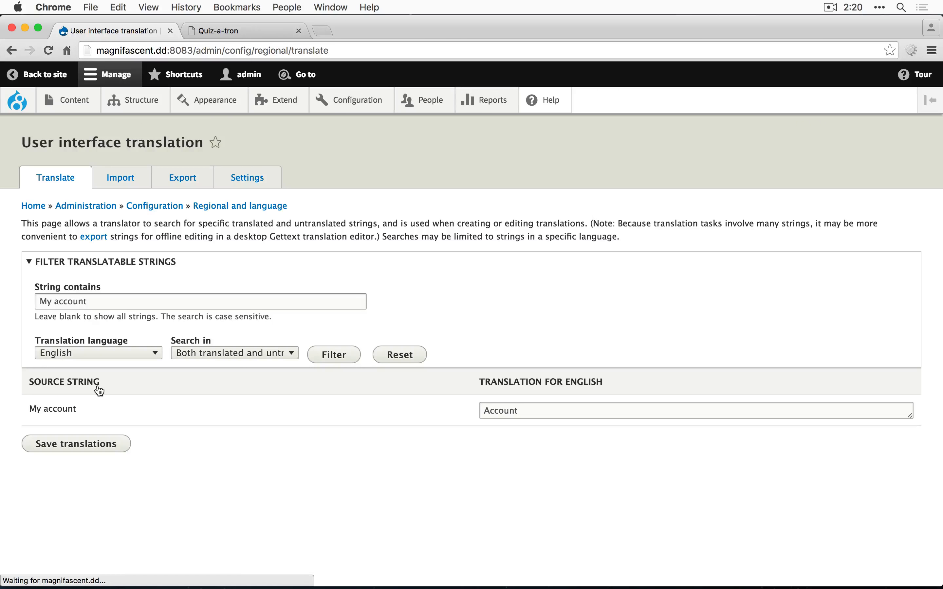
{"action": "type", "text": "Go t"}
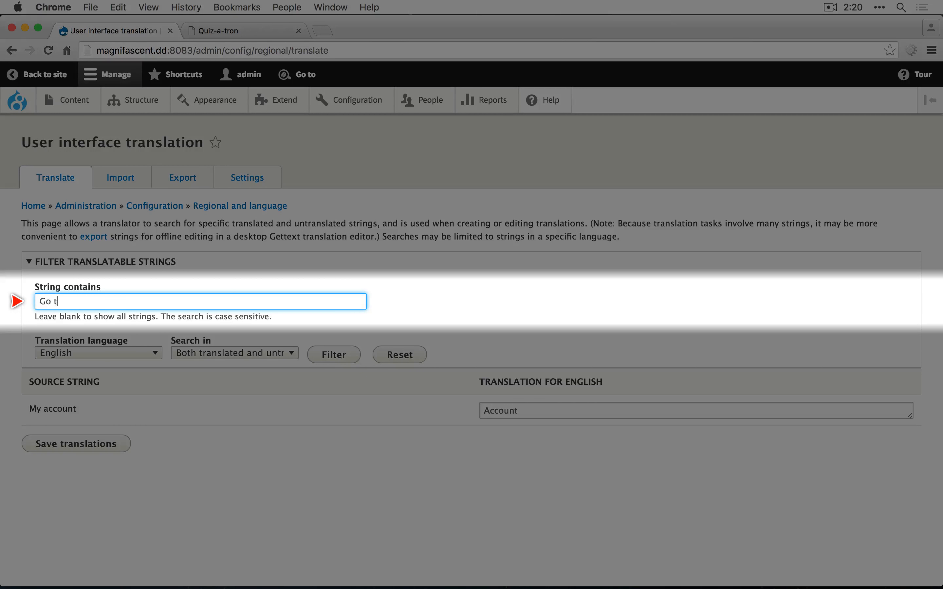
{"action": "left_click", "coordinate": [334, 355]}
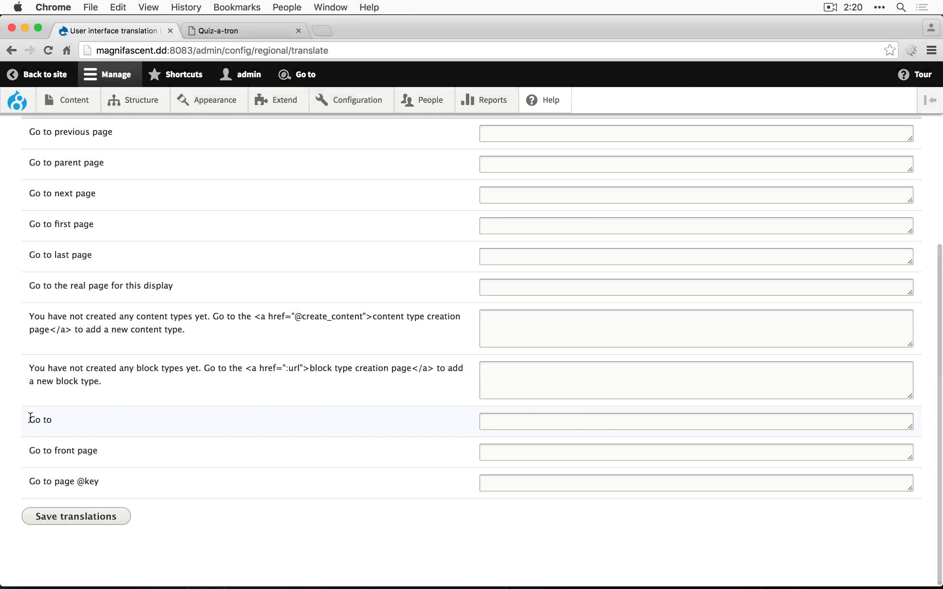
{"action": "type", "text": "Coffee"}
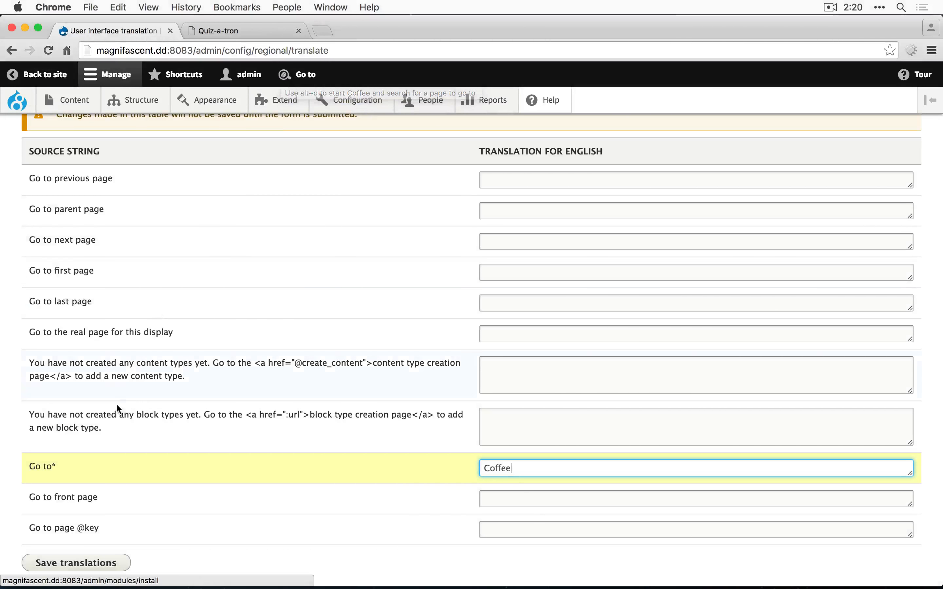
{"action": "left_click", "coordinate": [75, 563]}
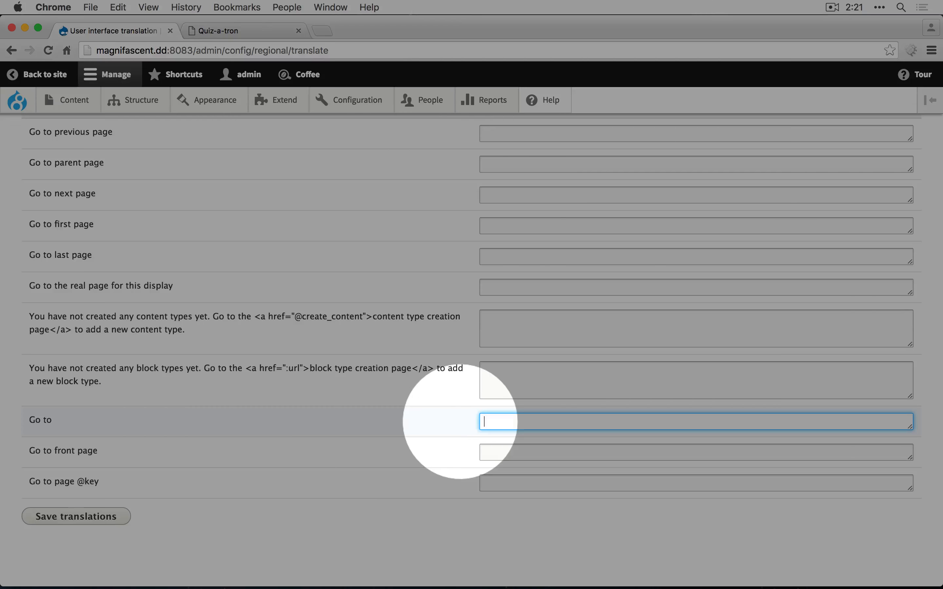
Clear the Coffee override and save so the shortcut reads Go to again.
{"action": "left_click", "coordinate": [76, 563]}
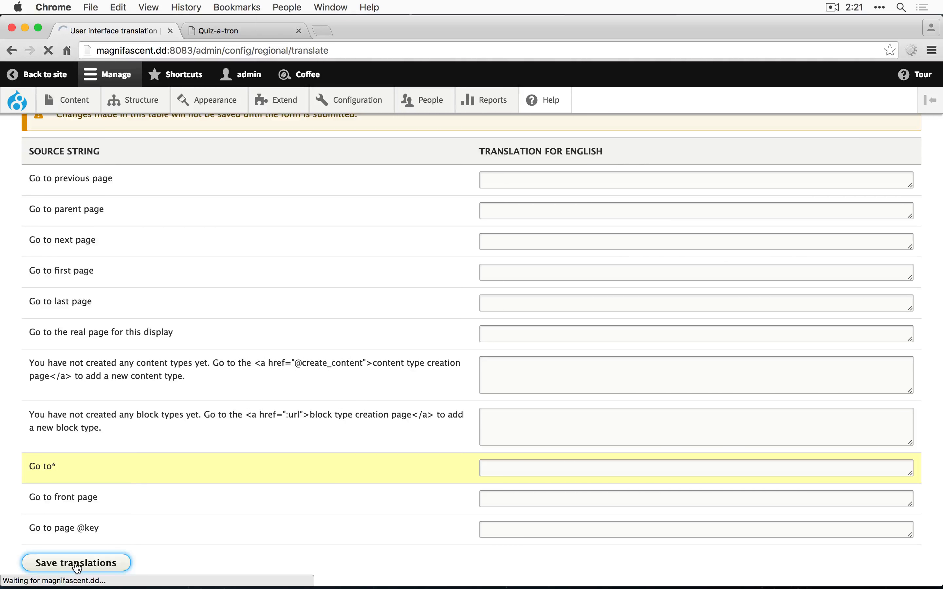
{"action": "left_click", "coordinate": [76, 563]}
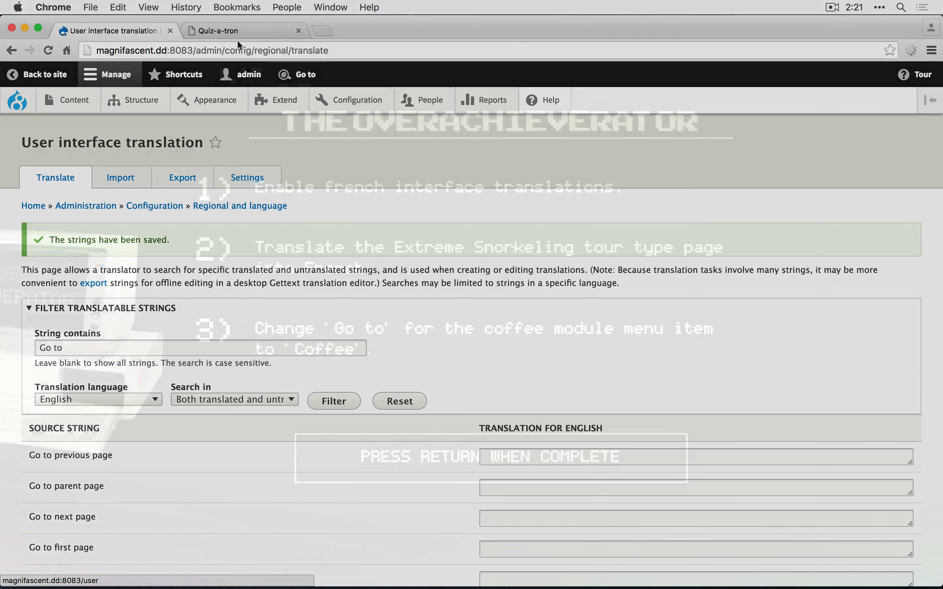